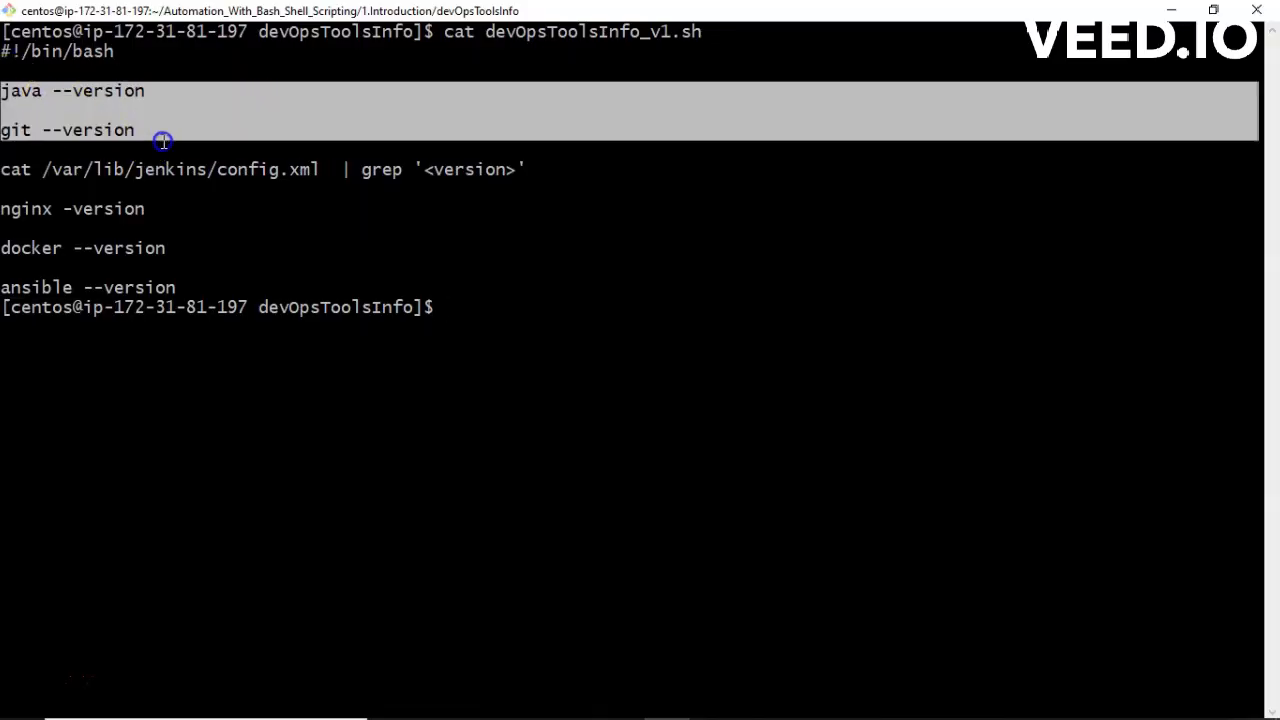
Run devOpsToolsInfo_v1.sh with bash to print Java, Git, Jenkins, nginx, Docker and Ansible versions
{"action": "left_click_drag", "start_coordinate": [163, 140], "coordinate": [258, 284]}
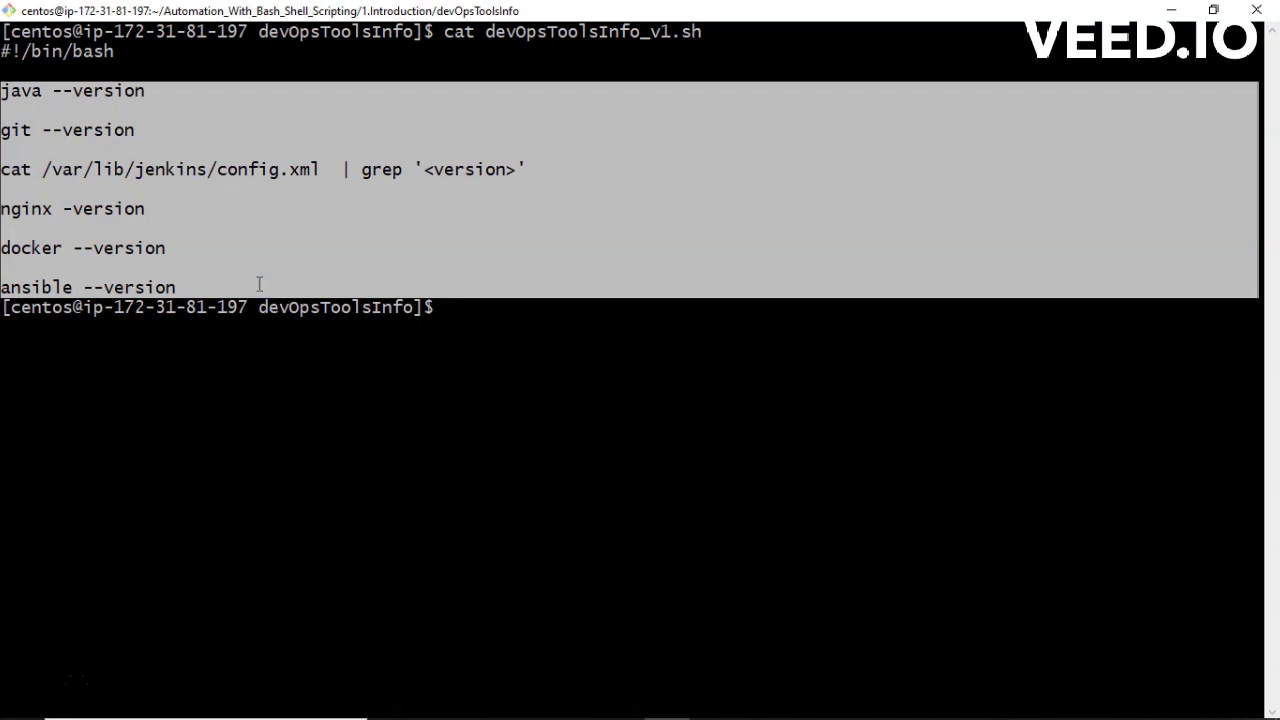
{"action": "type", "text": "ba"}
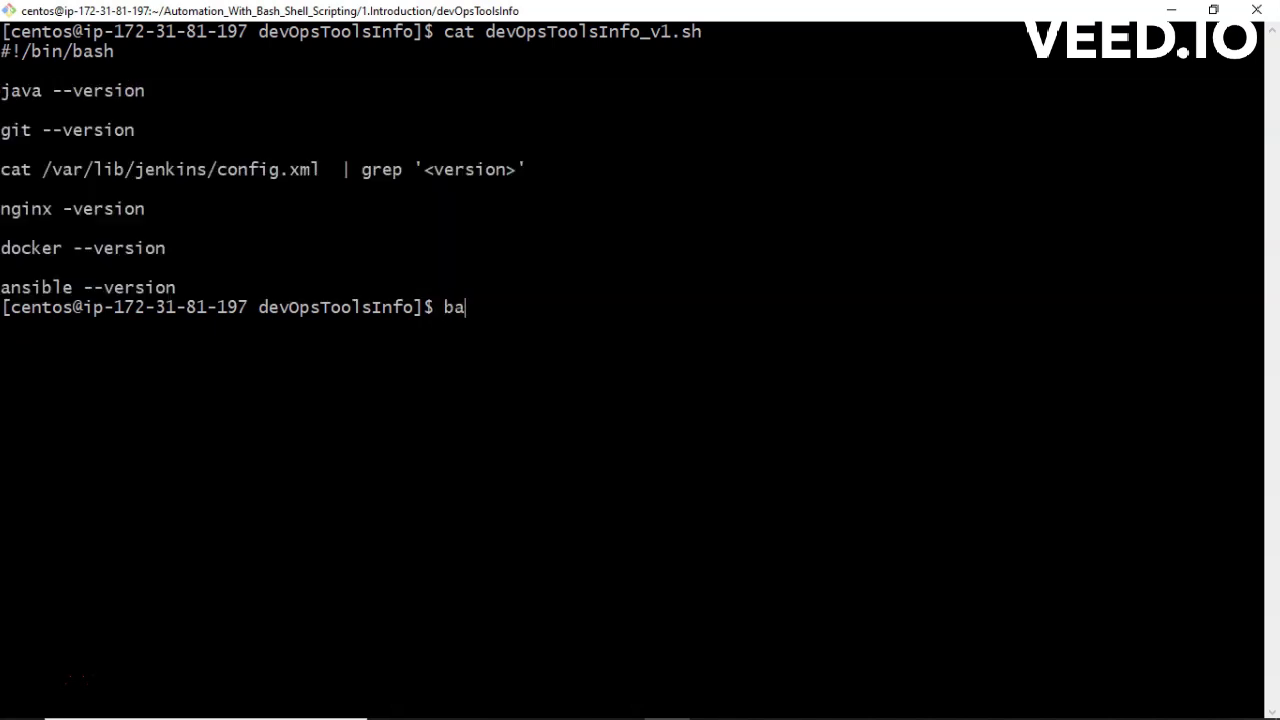
{"action": "type", "text": "sh devOpsToolsInfo_v1"}
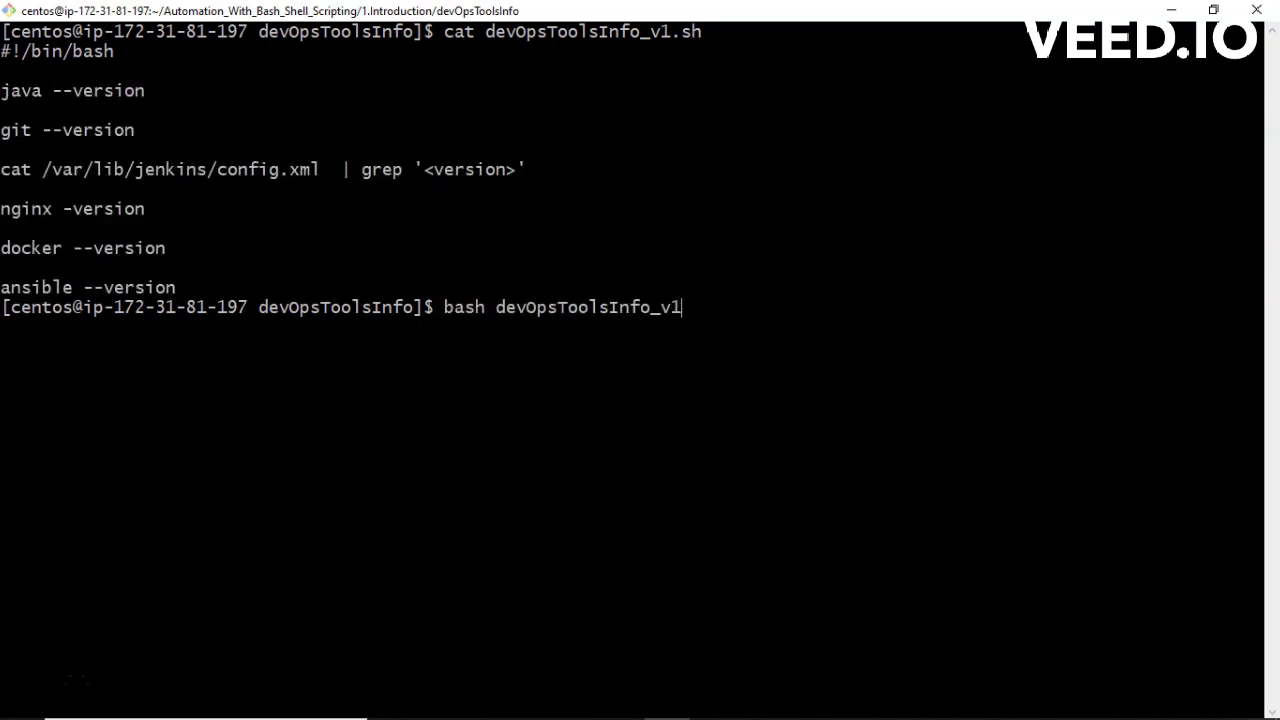
{"action": "key", "text": "Return"}
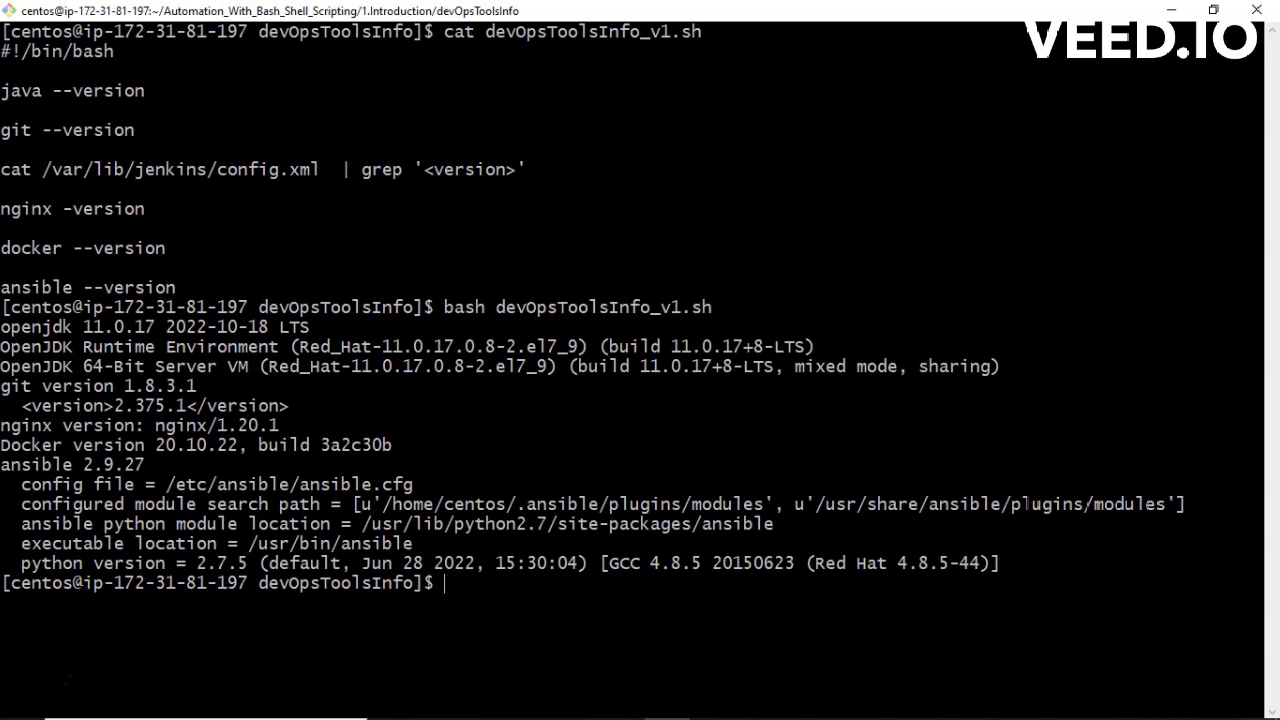
{"action": "mouse_move", "coordinate": [205, 200]}
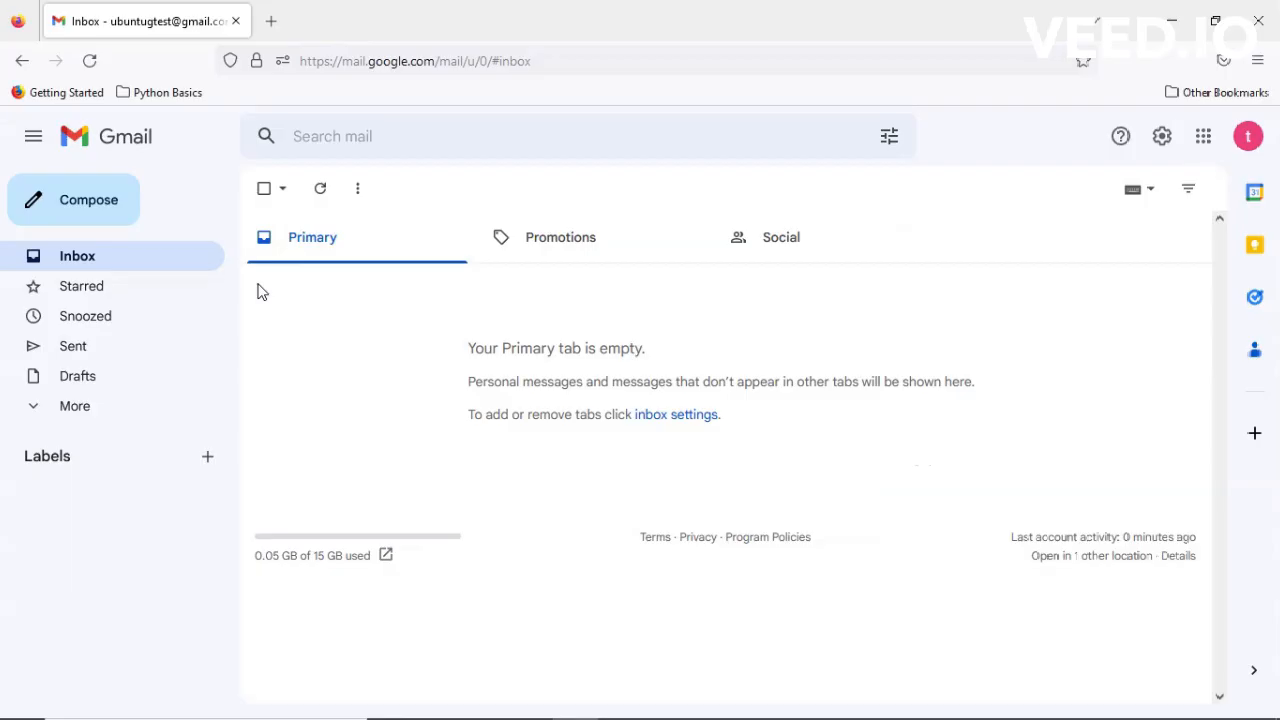
{"action": "mouse_move", "coordinate": [345, 273]}
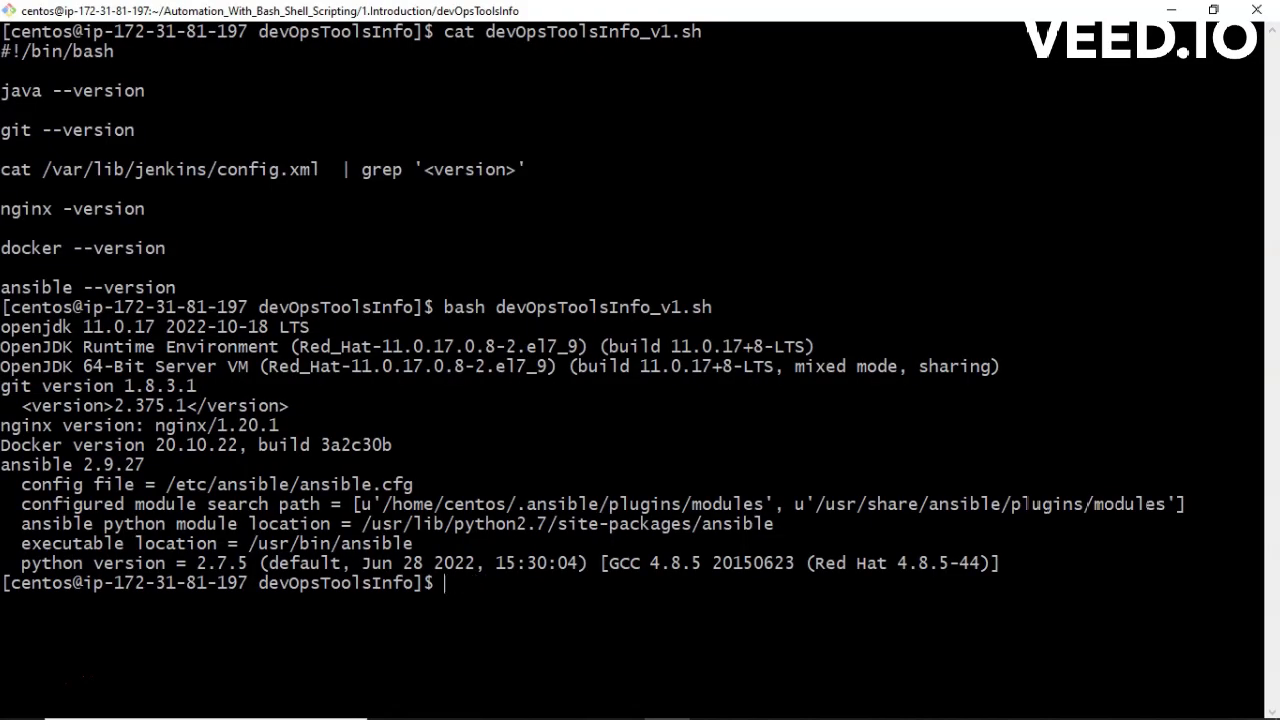
Display devOpsToolsInfo_v8.sh with cat and scroll through its HTML-table code
{"action": "type", "text": "cat devOpsToolsInfo_v"}
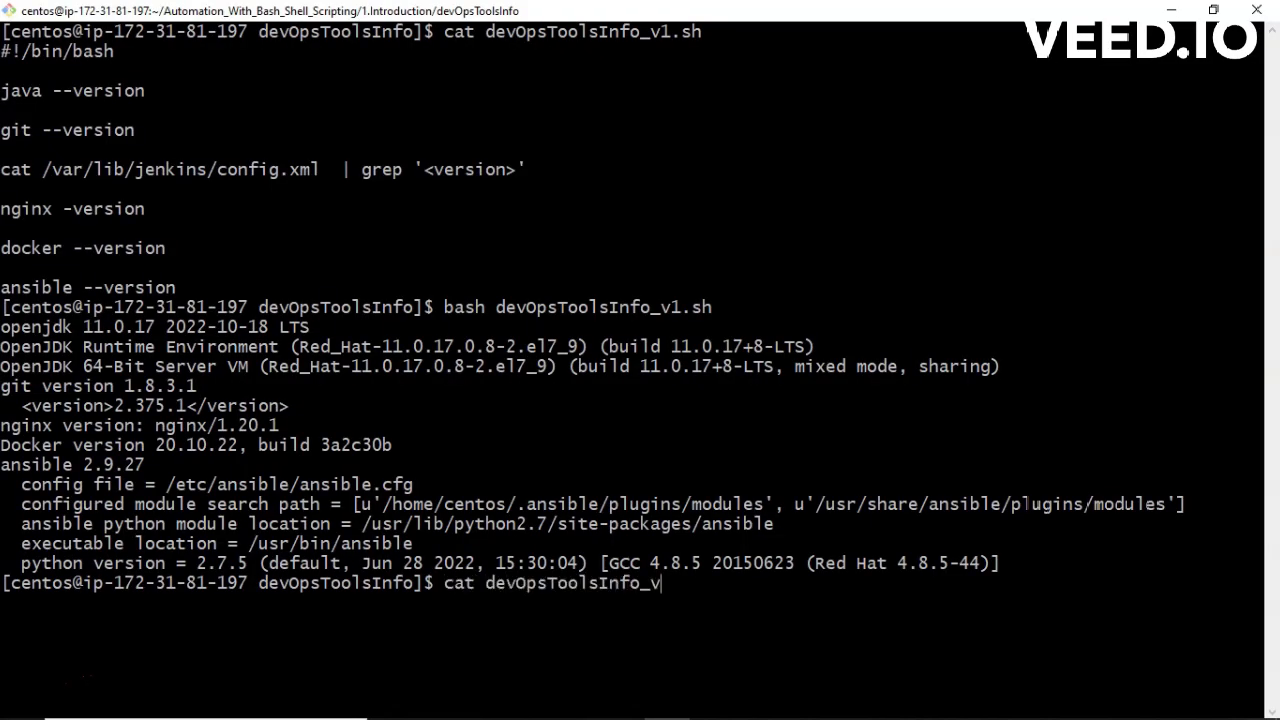
{"action": "type", "text": "8.sh"}
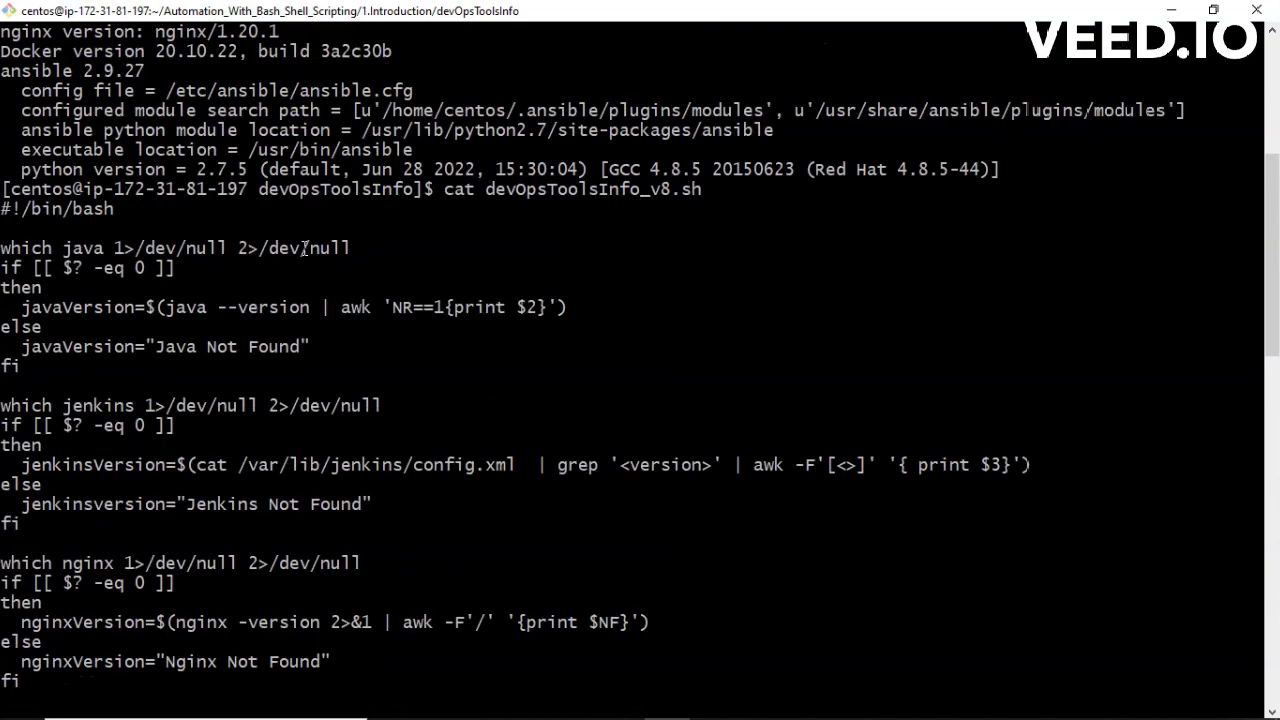
{"action": "scroll", "scroll_direction": "down", "scroll_amount": 3}
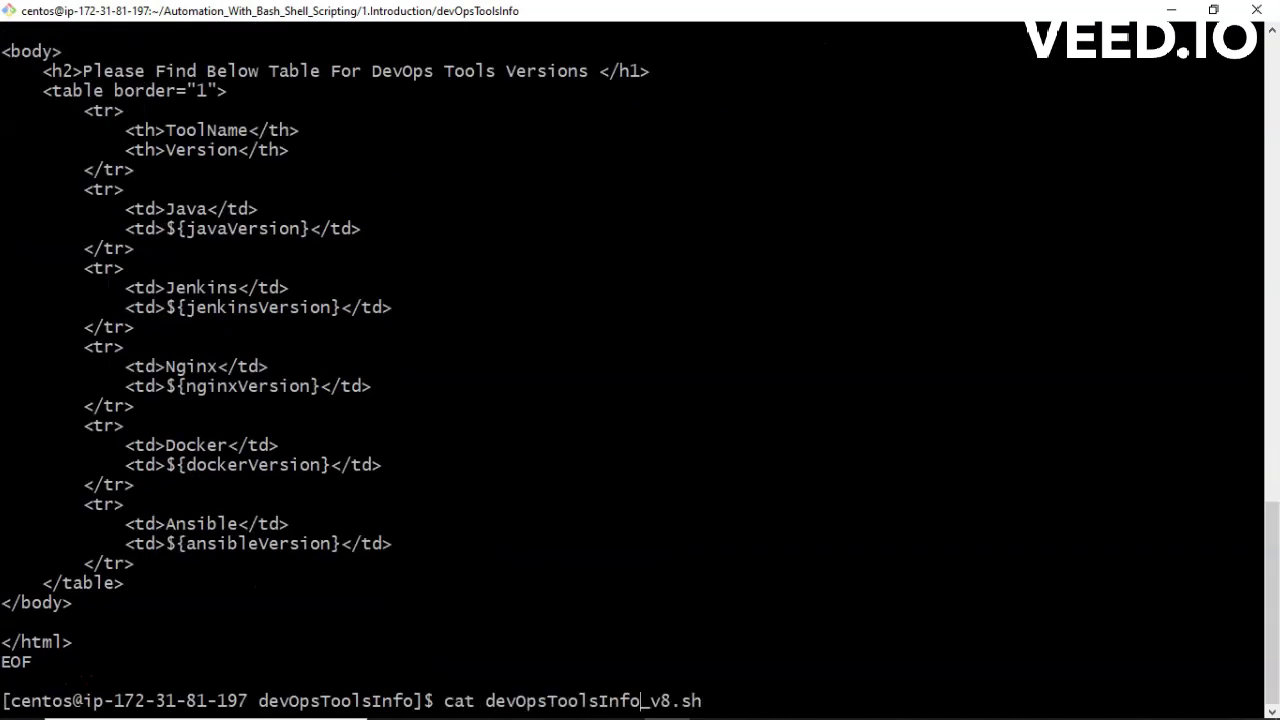
Recall the previous command and run devOpsToolsInfo_v8.sh with bash instead
{"action": "key", "text": "Backspace"}
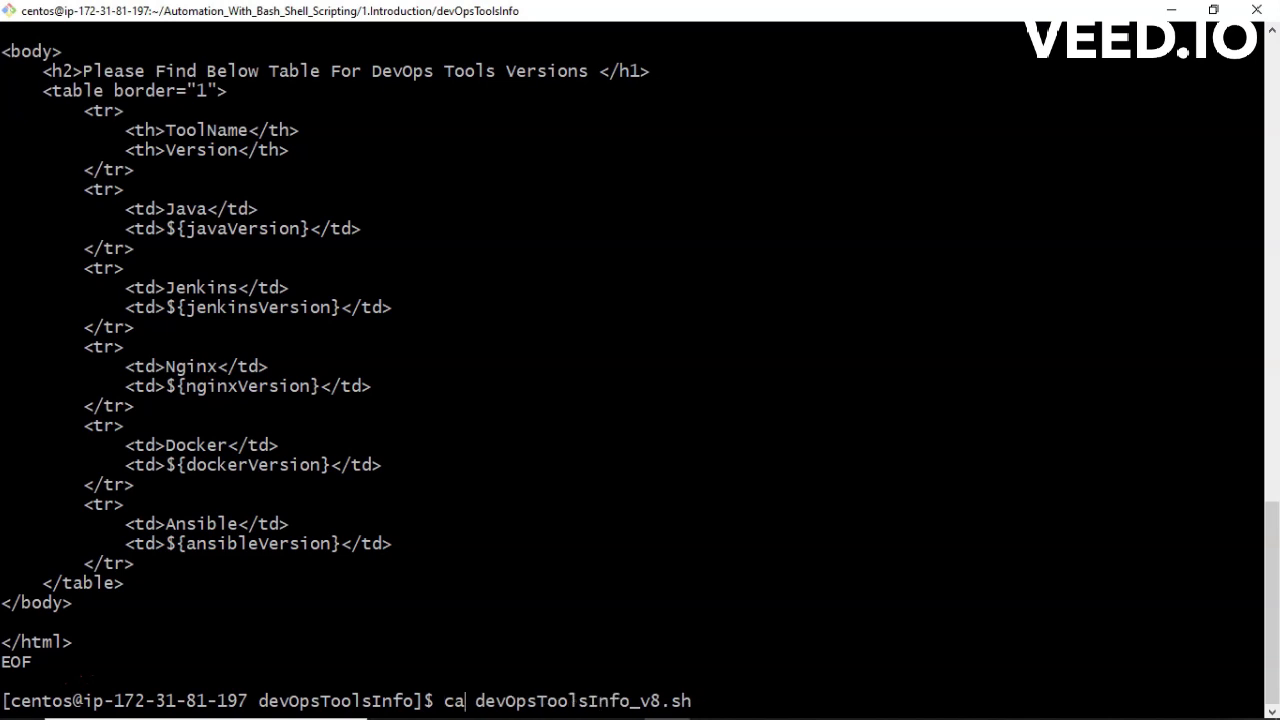
{"action": "type", "text": "bas"}
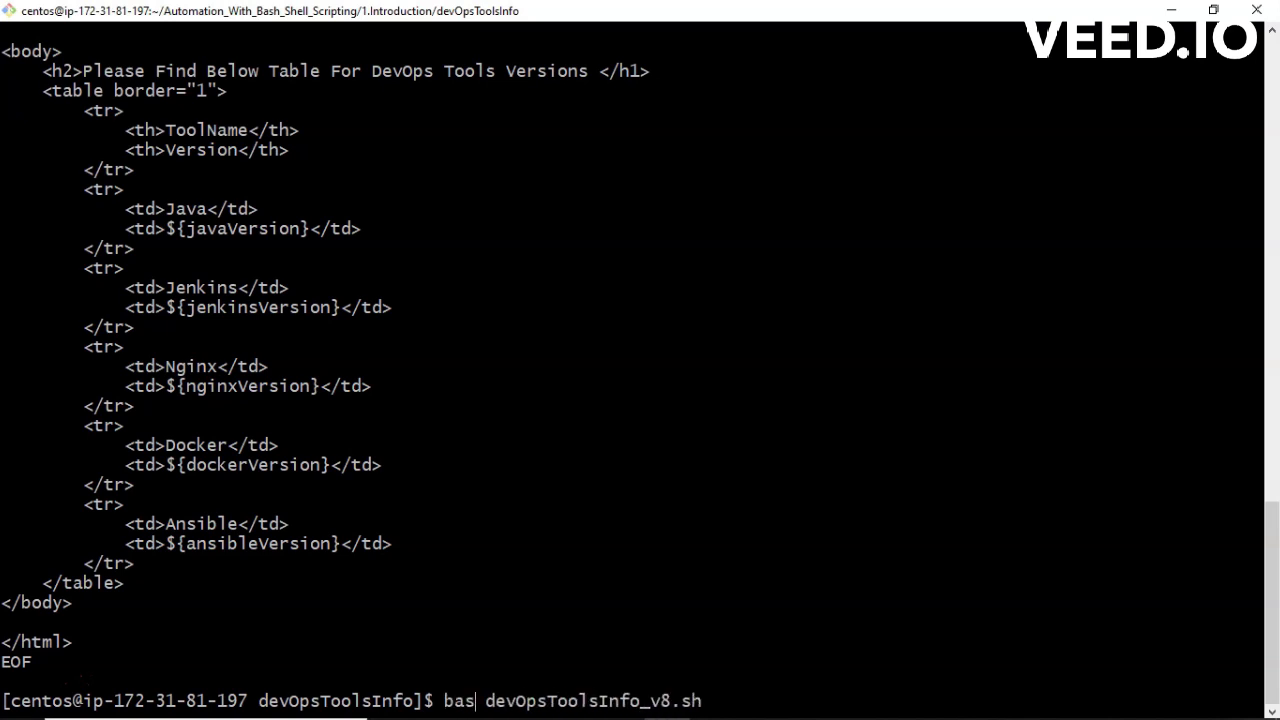
{"action": "key", "text": "Return"}
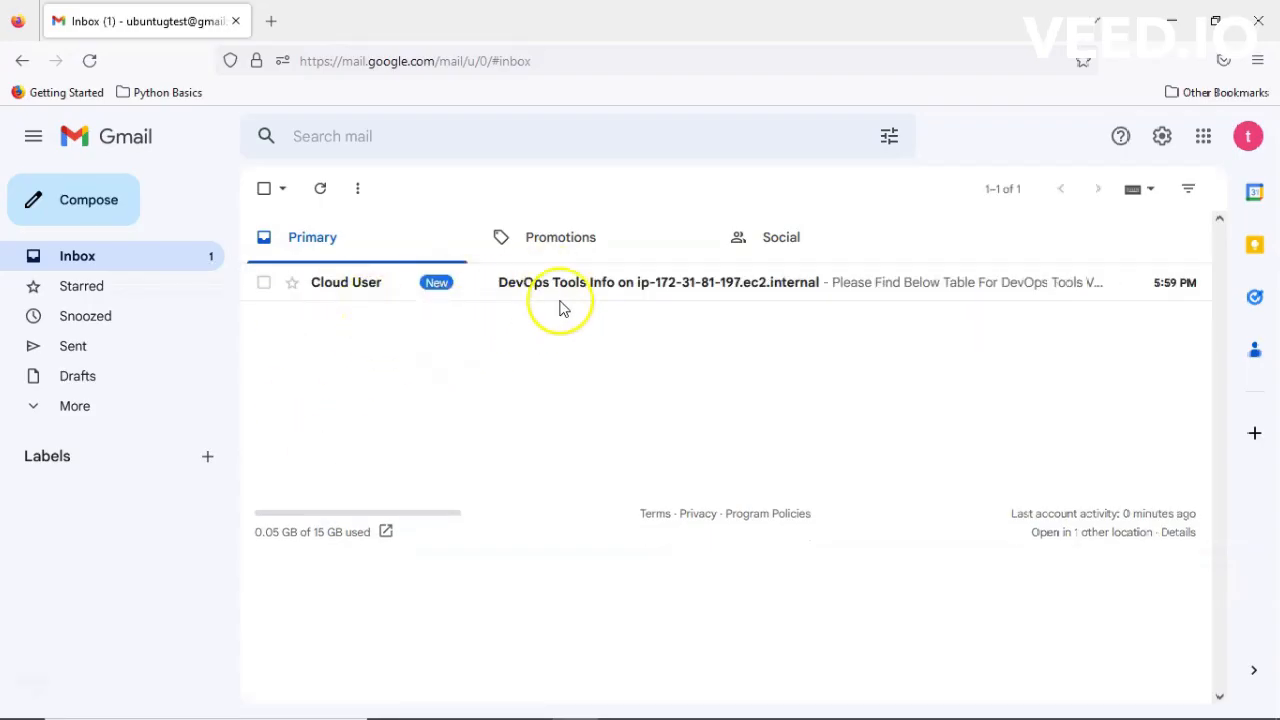
Open the 'DevOps Tools Info' message in the Gmail inbox to view the version table
{"action": "left_click", "coordinate": [657, 282]}
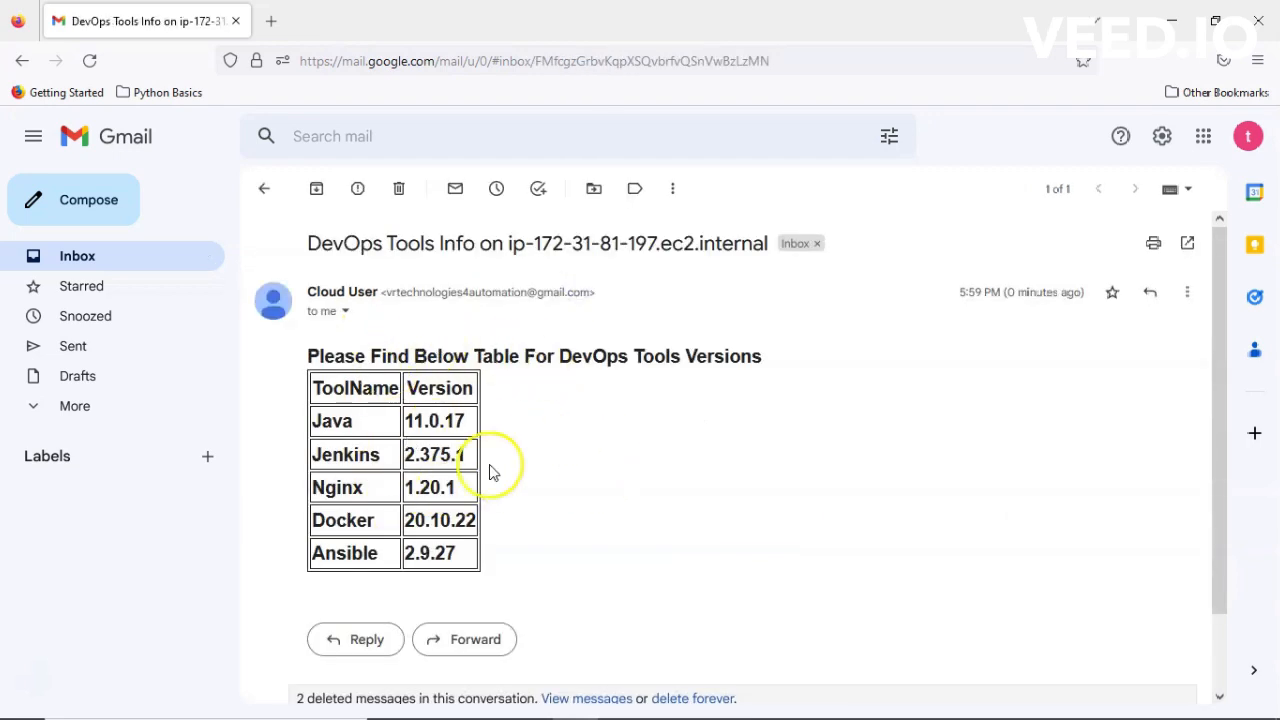
{"action": "mouse_move", "coordinate": [490, 470]}
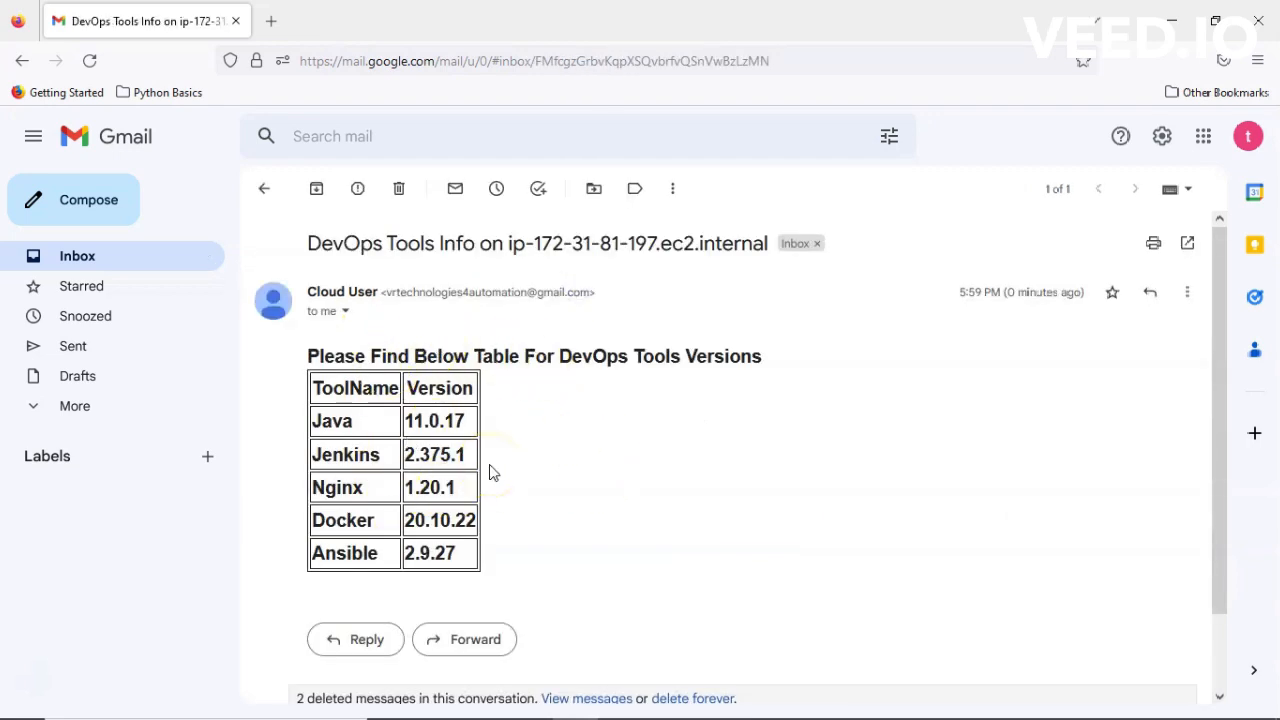